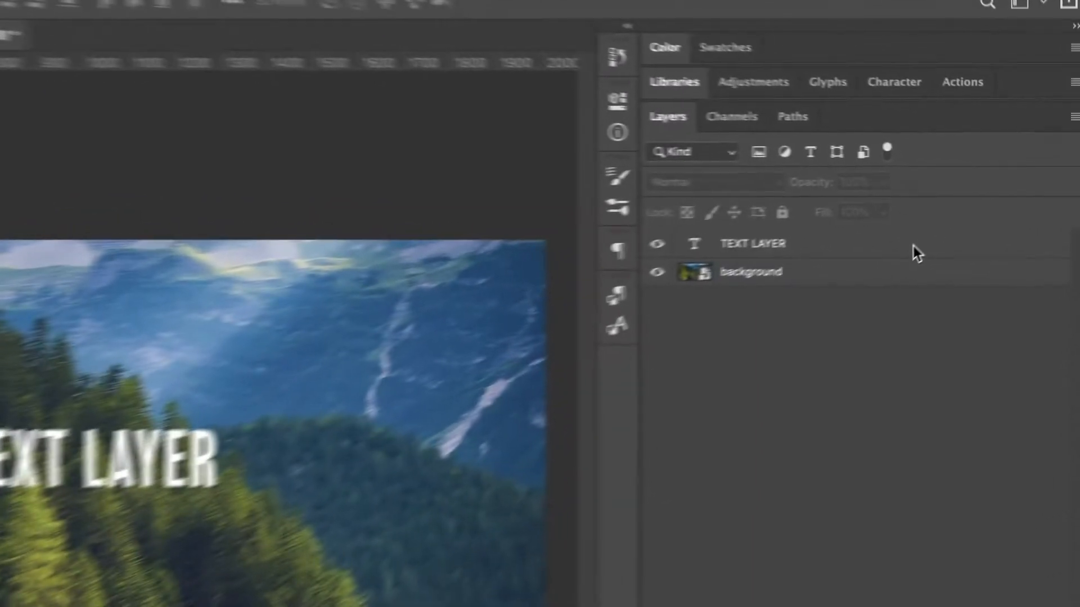
Select the TEXT LAYER layer in the Layers panel.
click(743, 247)
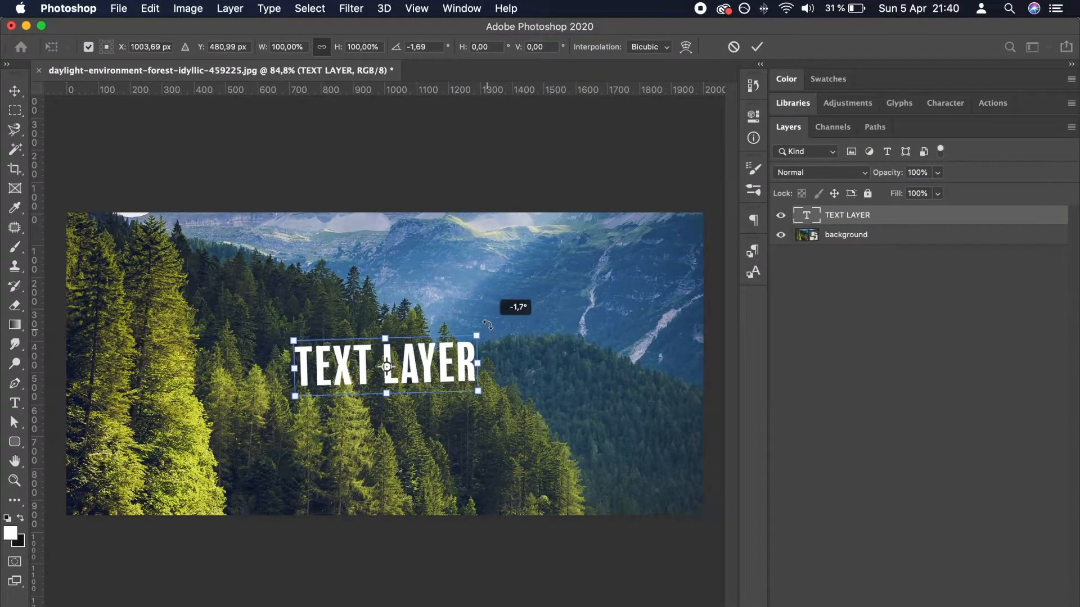
Rotate the text counterclockwise to a steep diagonal of about -24.7 degrees.
drag(487, 325, 469, 281)
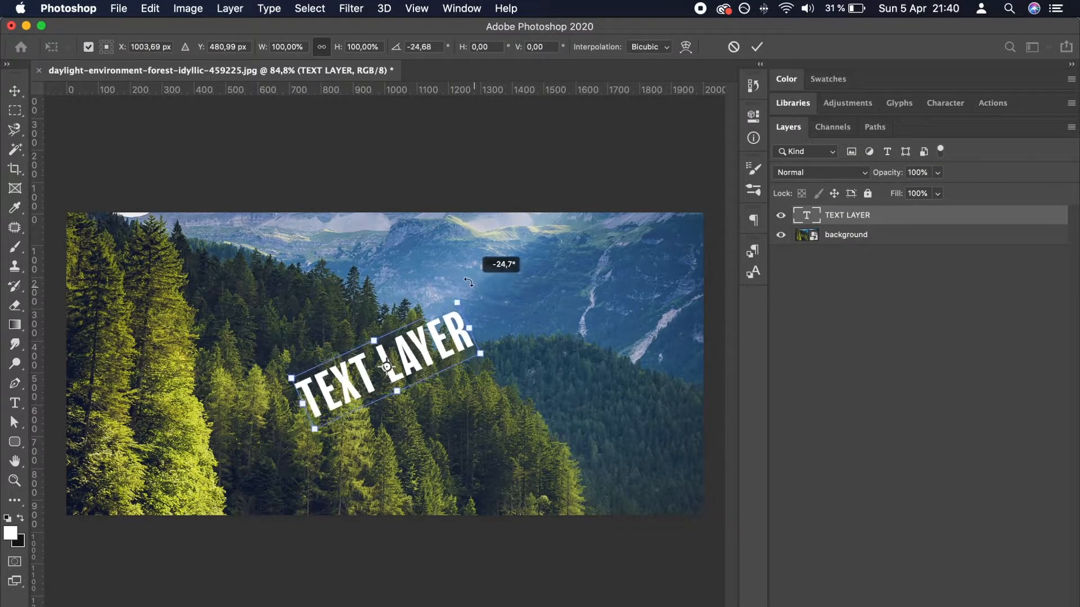
drag(469, 283, 413, 265)
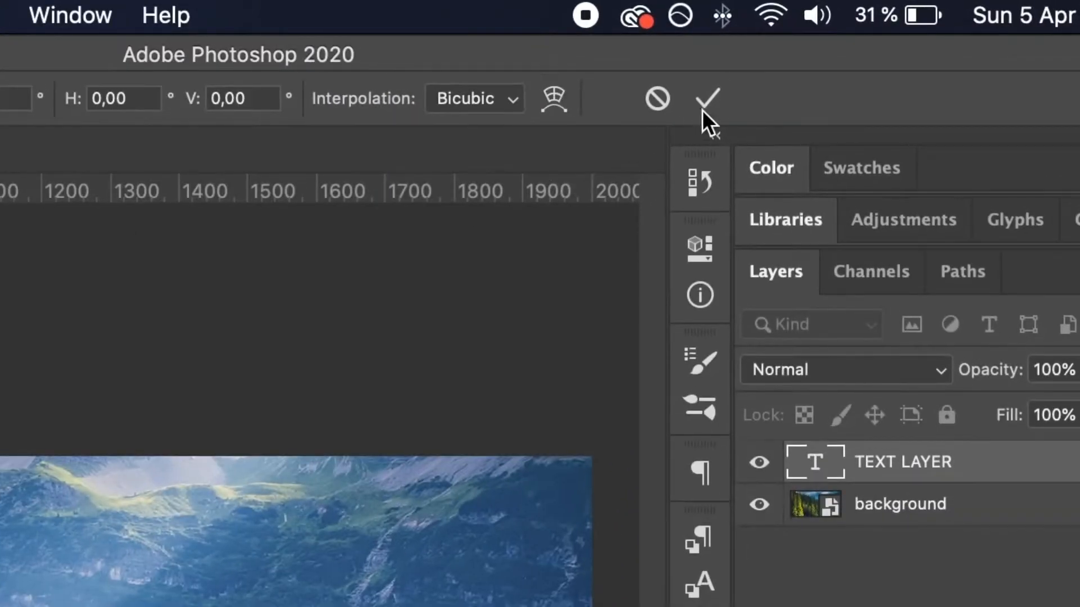
Commit the text rotation with the options bar checkmark.
click(708, 98)
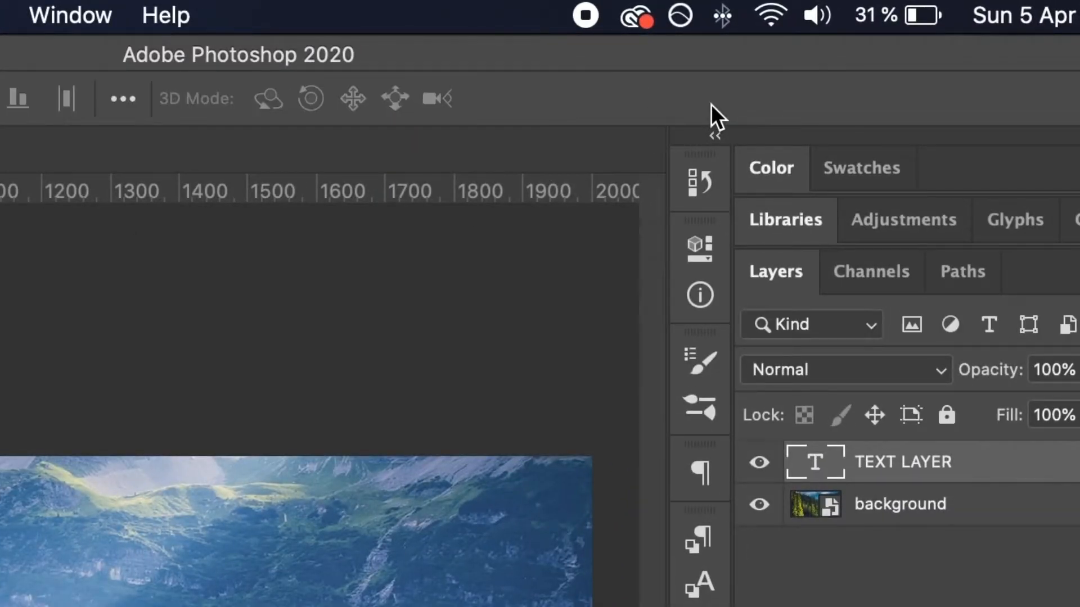